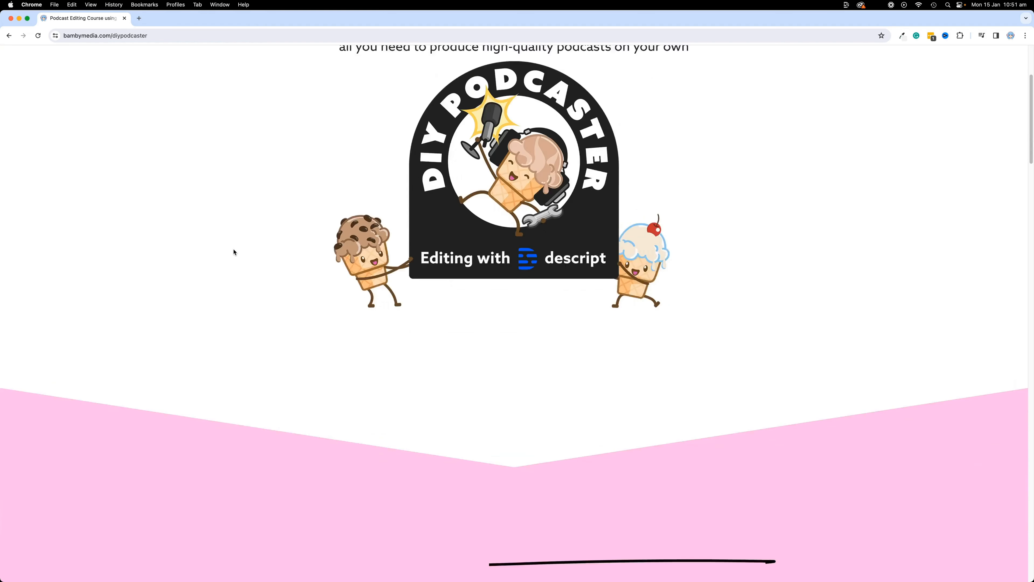
Title the untitled project 'Podcast Editor Pro'
scroll(down, 3)
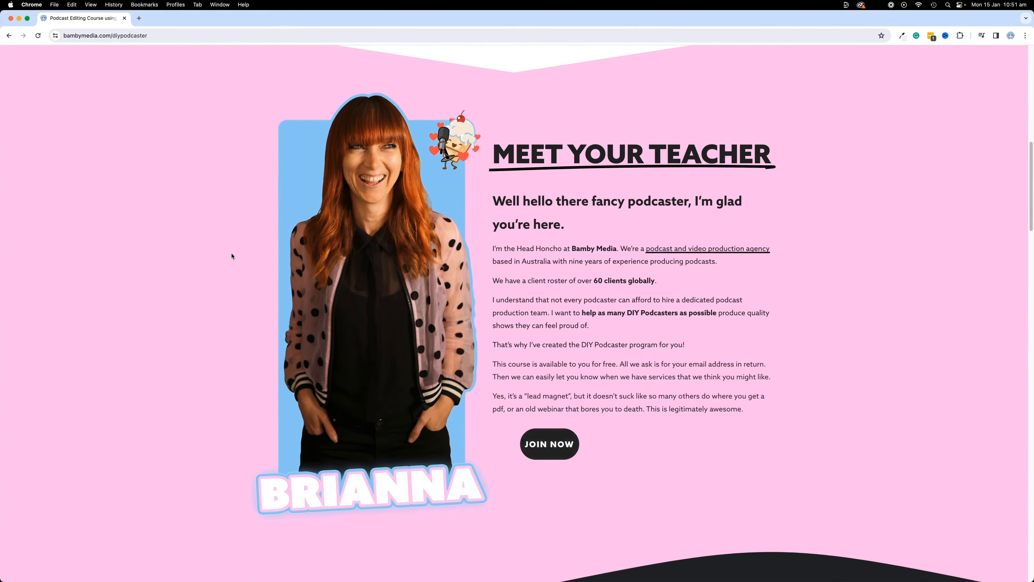
scroll(down, 3)
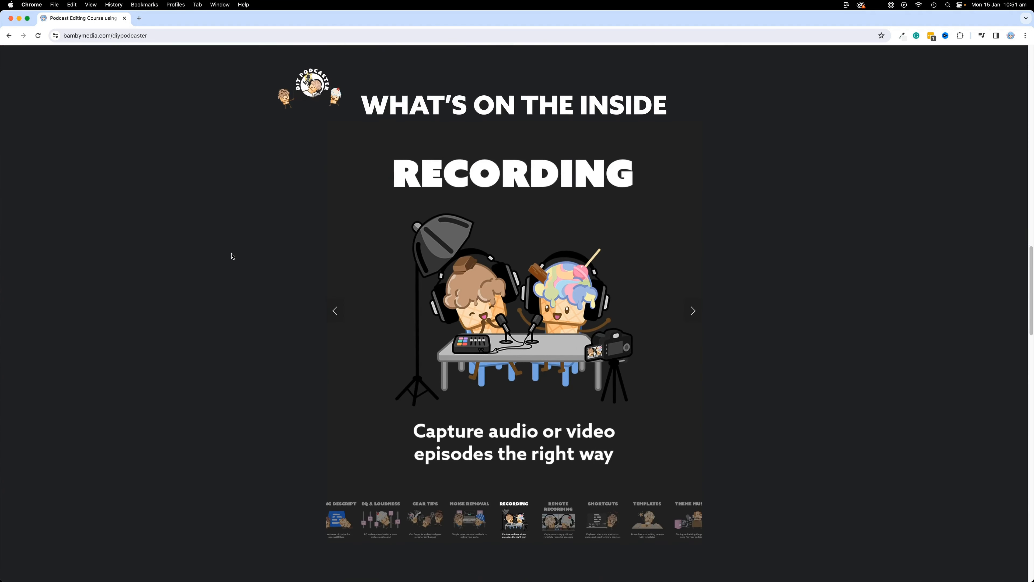
scroll(down, 3)
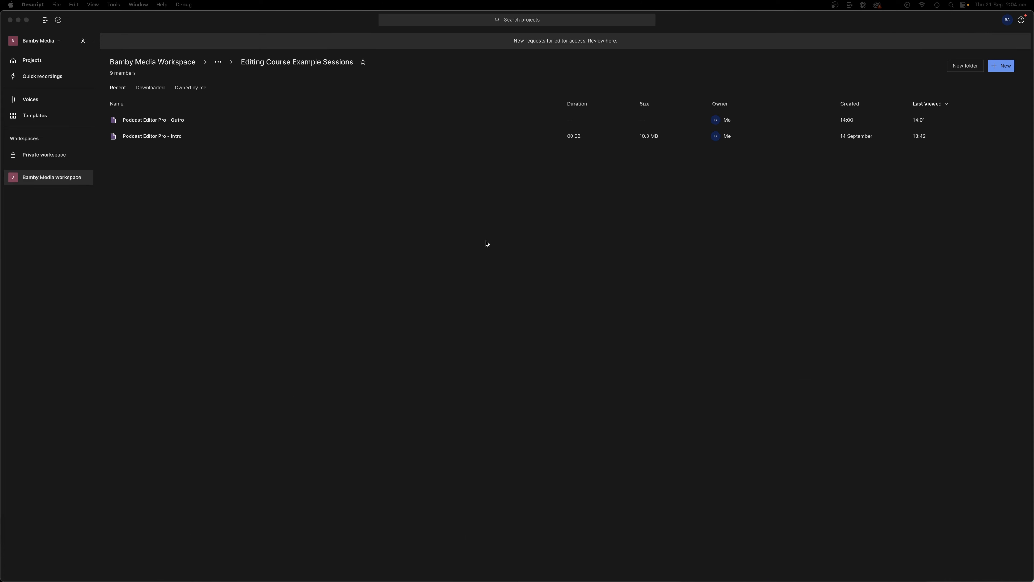
mouse_move(499, 335)
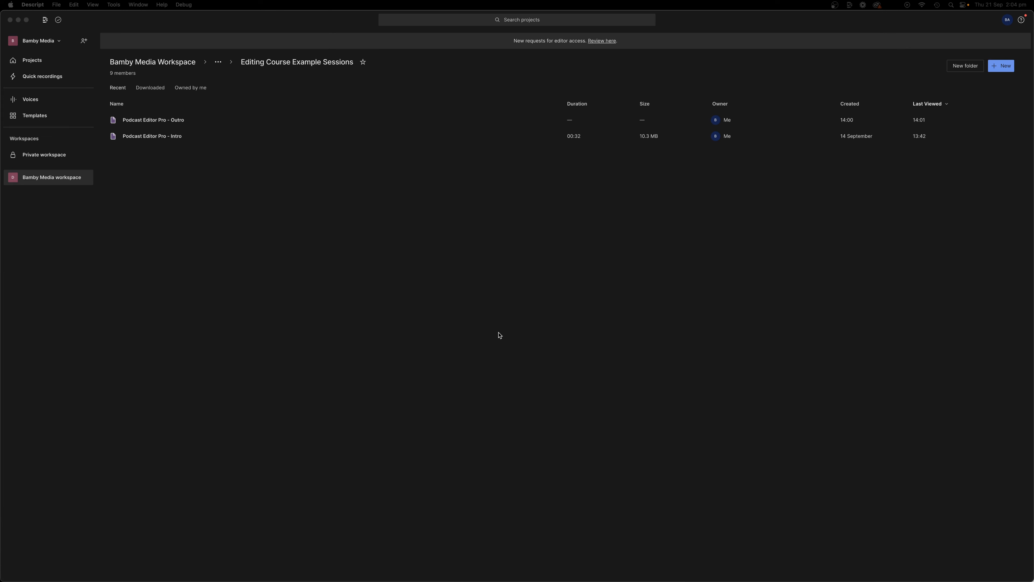
mouse_move(513, 350)
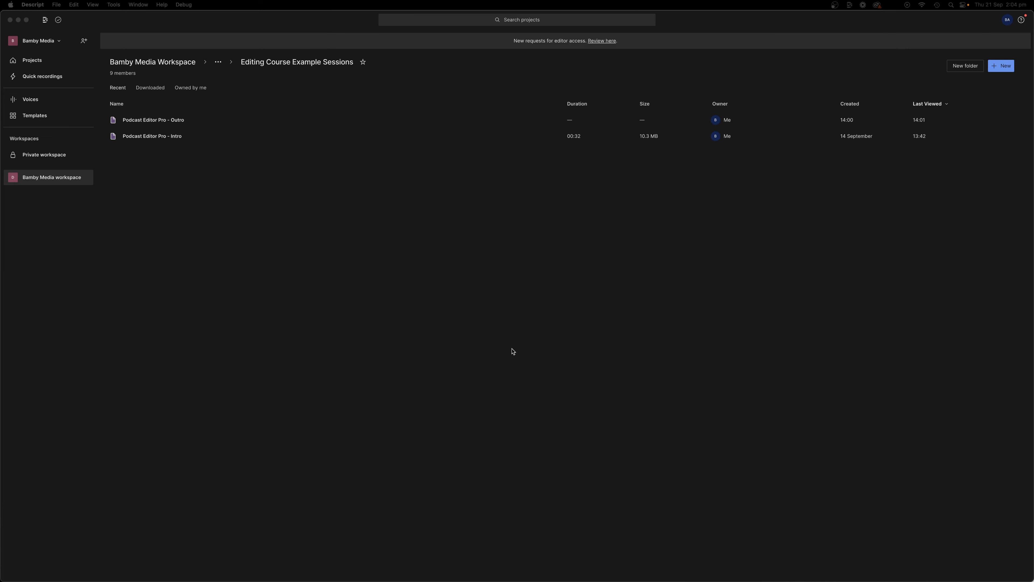
mouse_move(314, 205)
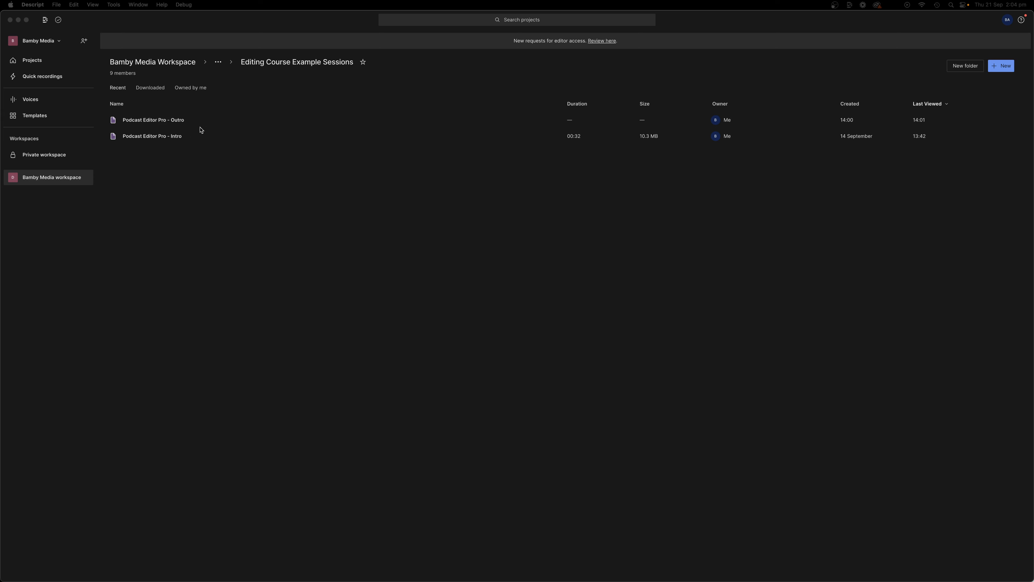
mouse_move(48, 122)
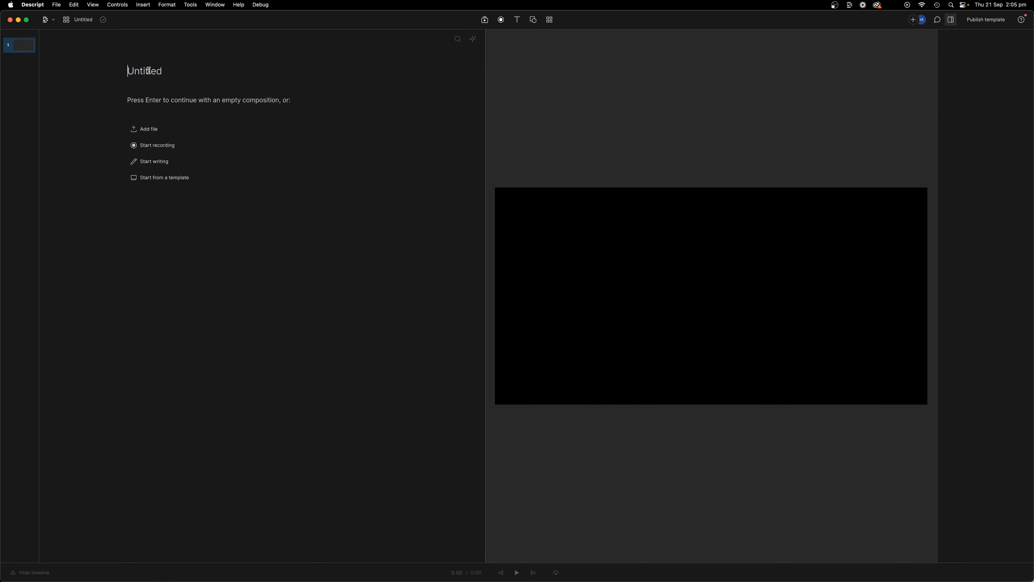
text(Podcast Editor)
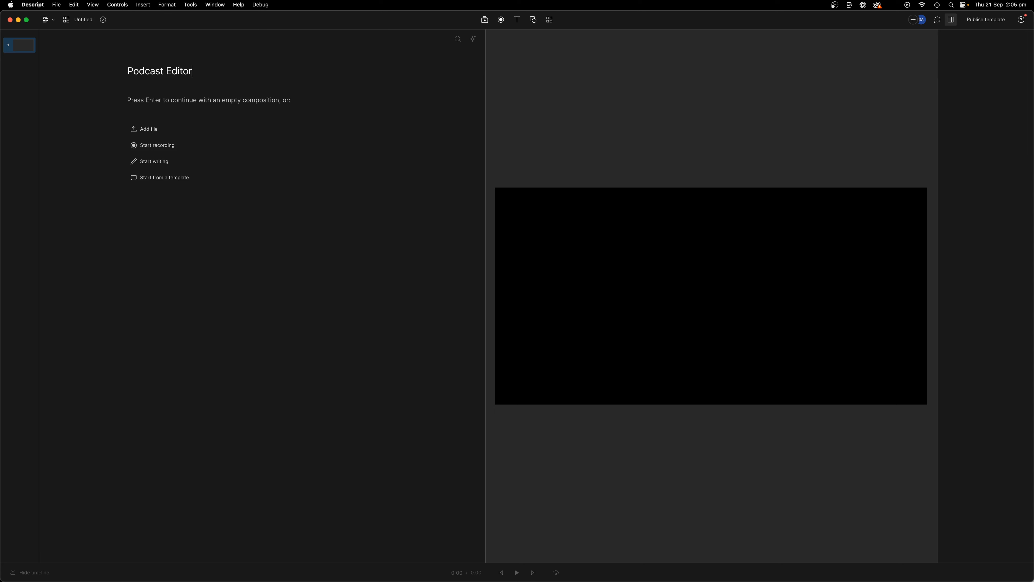
text(Pro)
click(300, 100)
text(/)
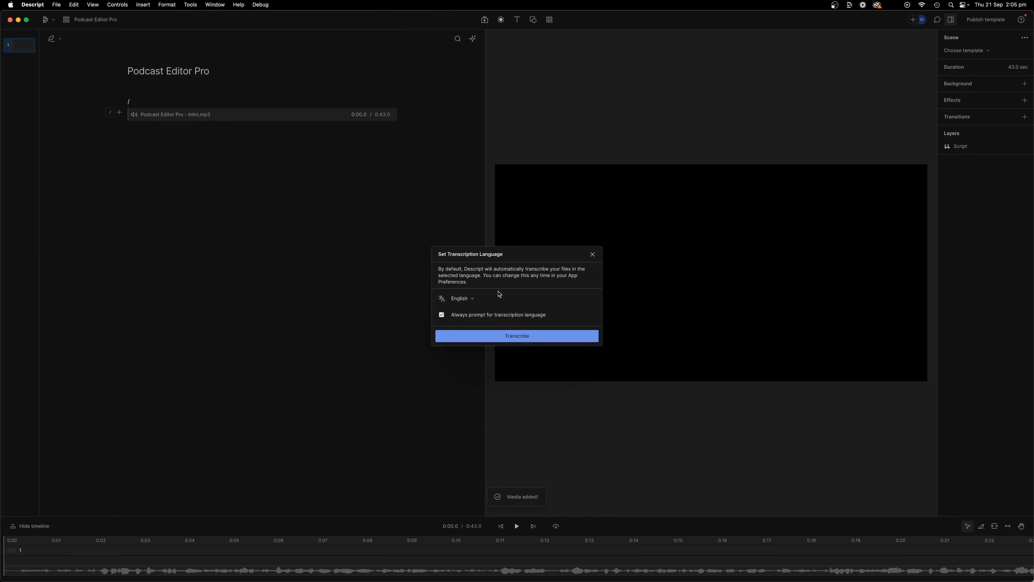
Confirm English and transcribe the Podcast Editor Pro - Intro.mp3 clip
click(516, 336)
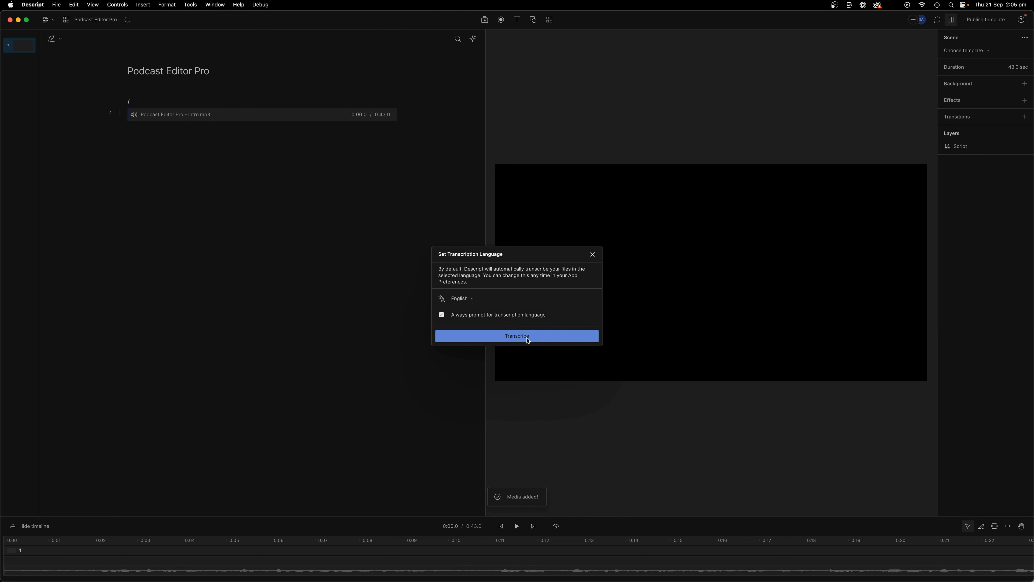
click(517, 337)
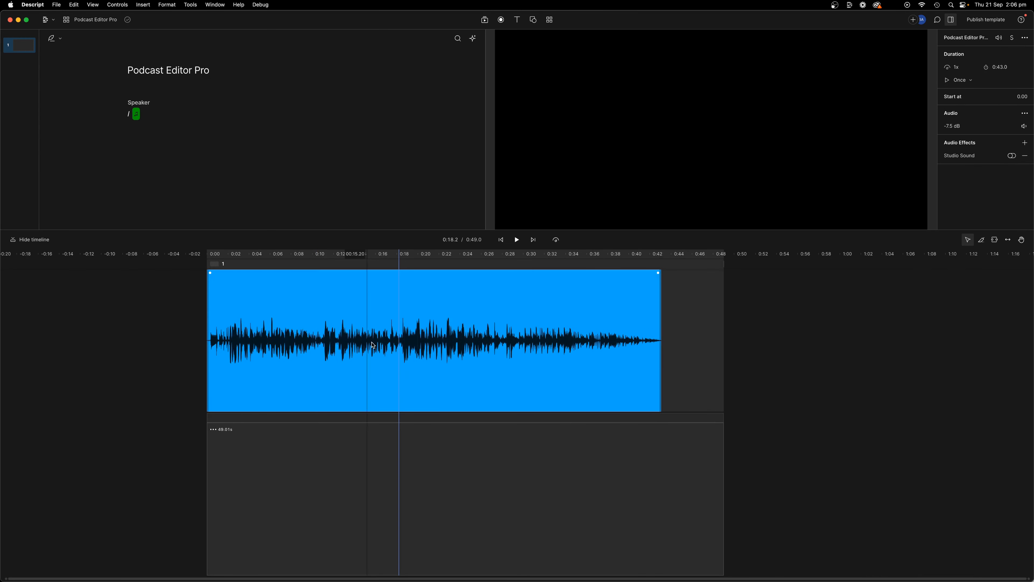
Set the selected intro music clip's Audio volume to +0.0 dB (from -7.5 dB)
click(952, 126)
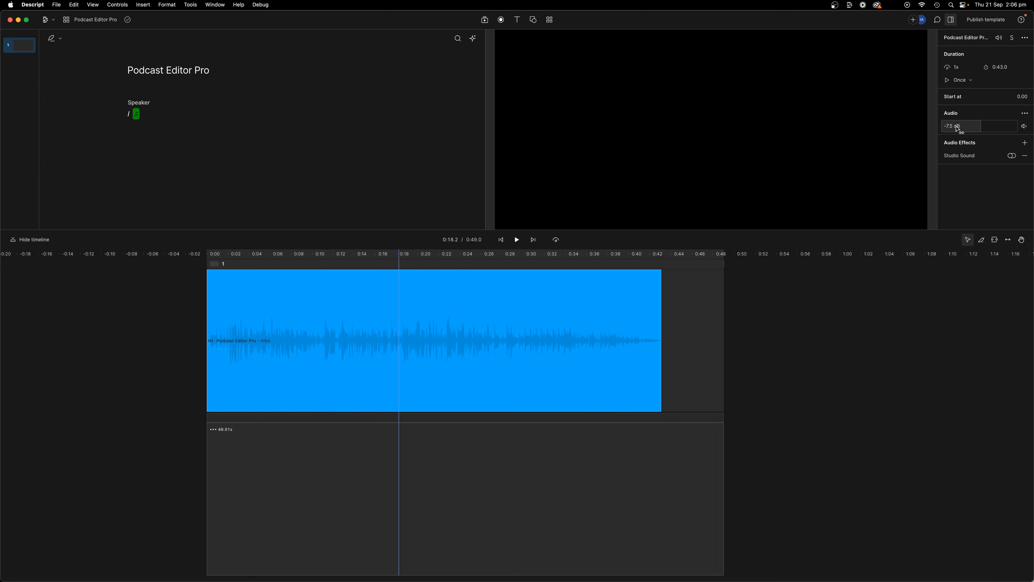
click(962, 126)
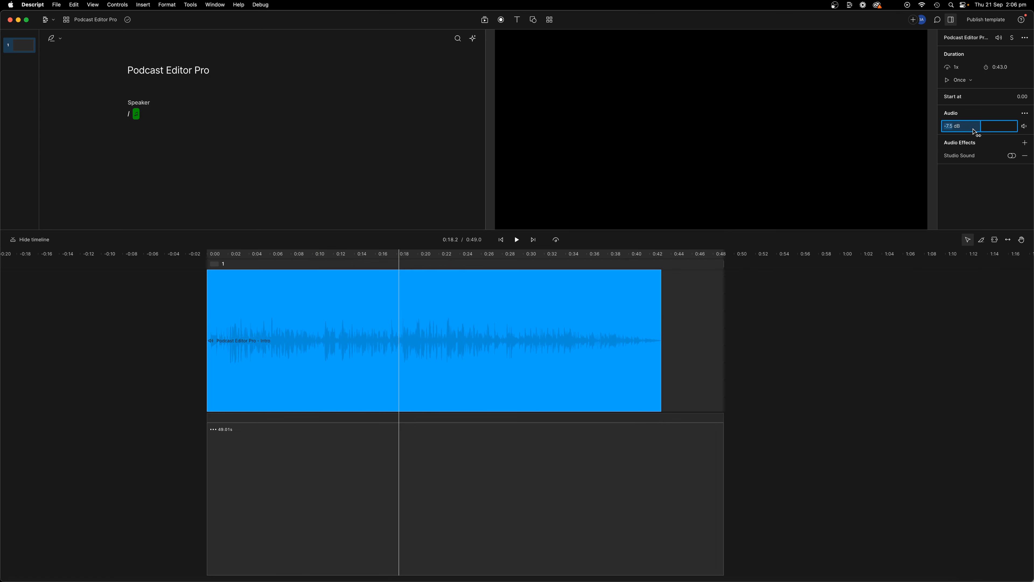
text(+0.0dB)
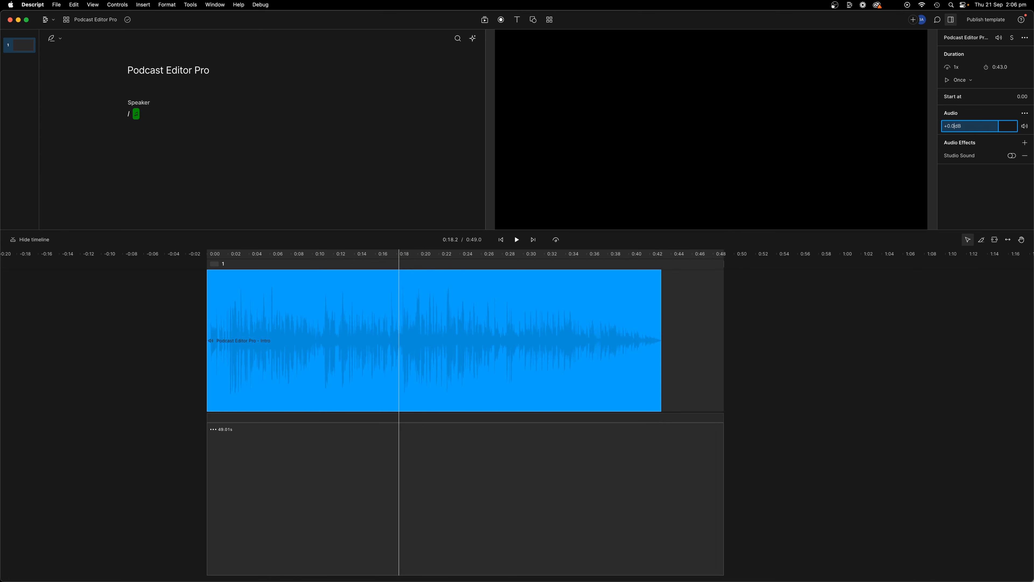
click(419, 340)
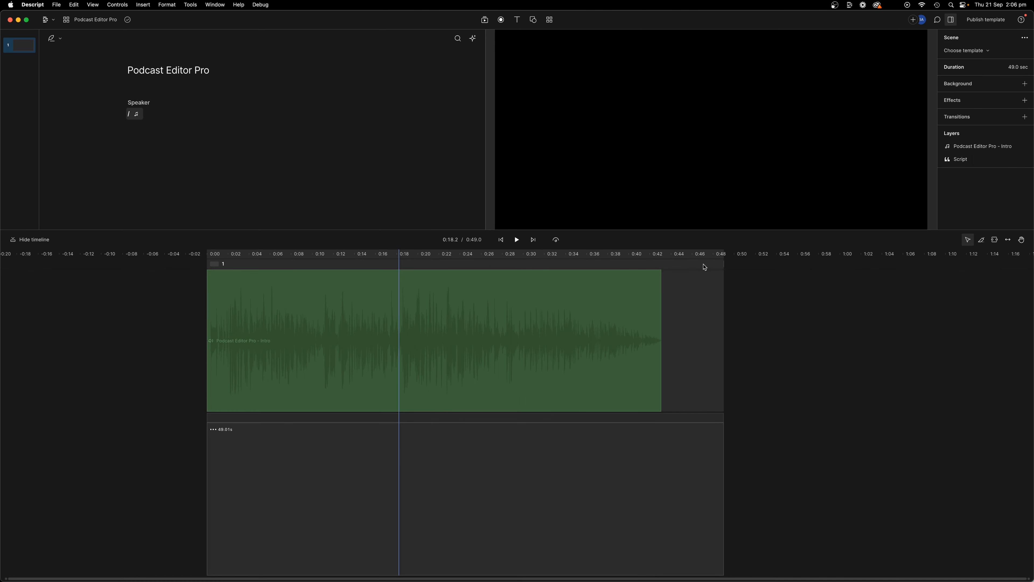
Add a scene at the playhead placed just after the intro music clip
click(709, 253)
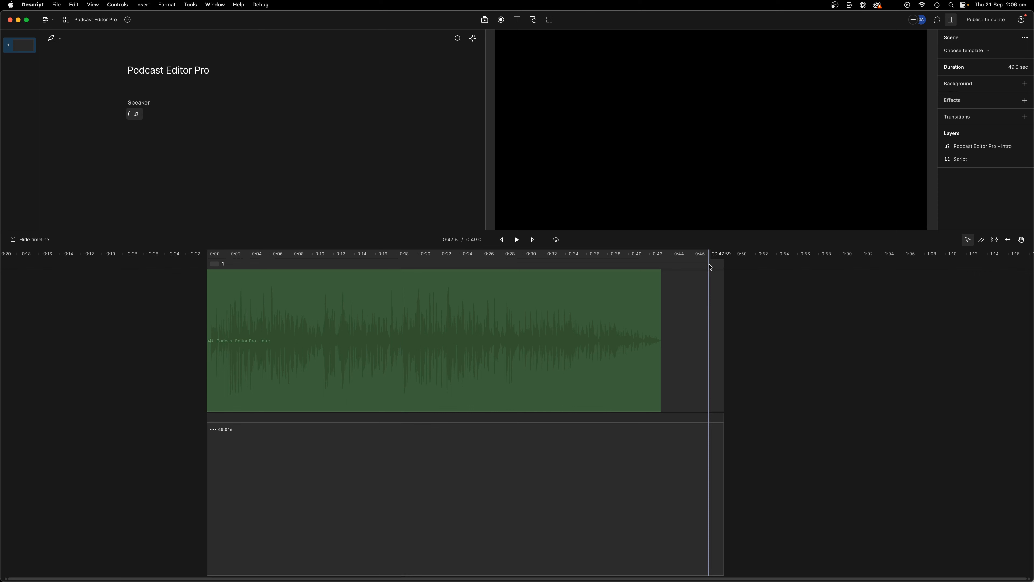
right_click(711, 267)
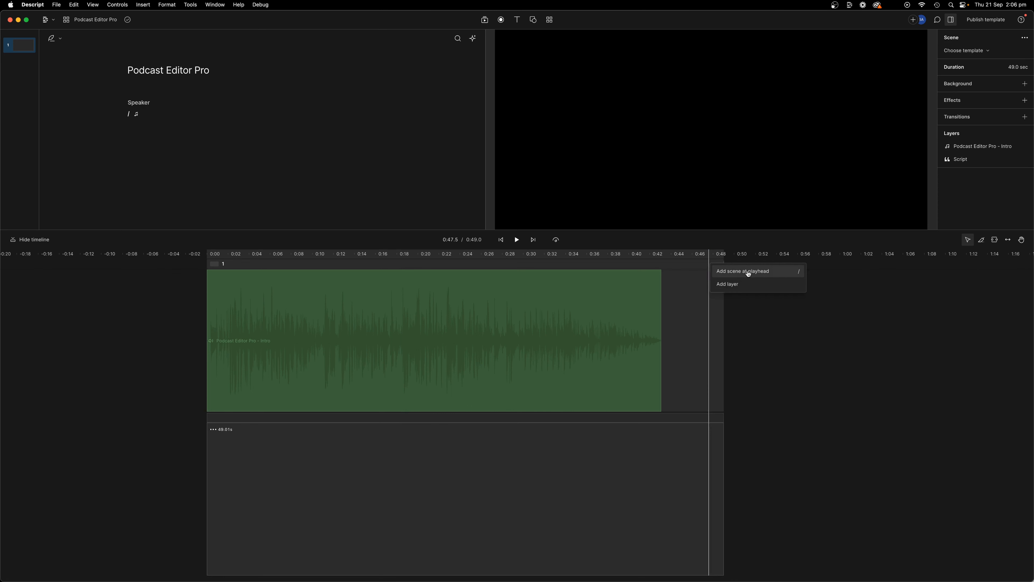
click(742, 271)
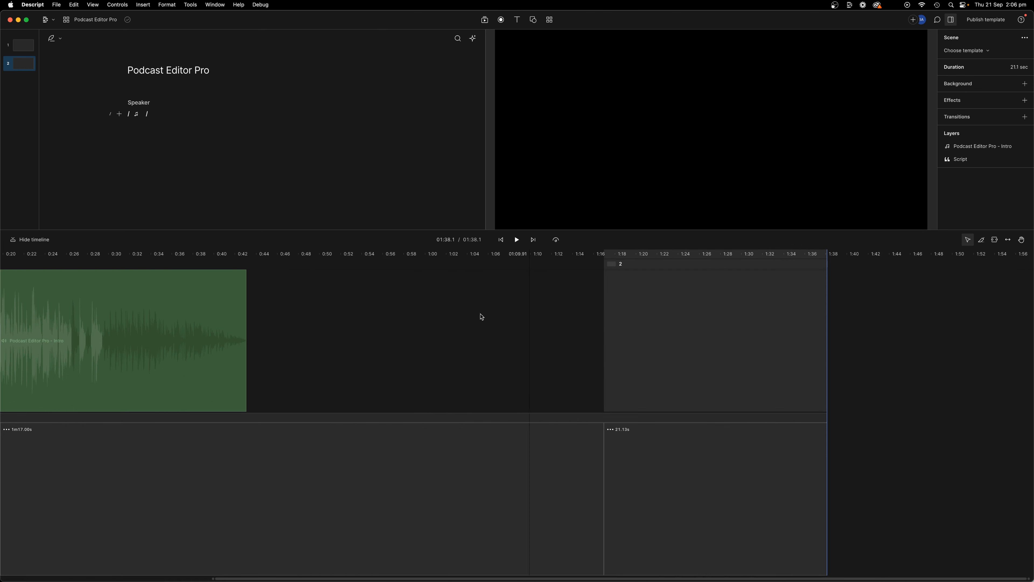
click(110, 113)
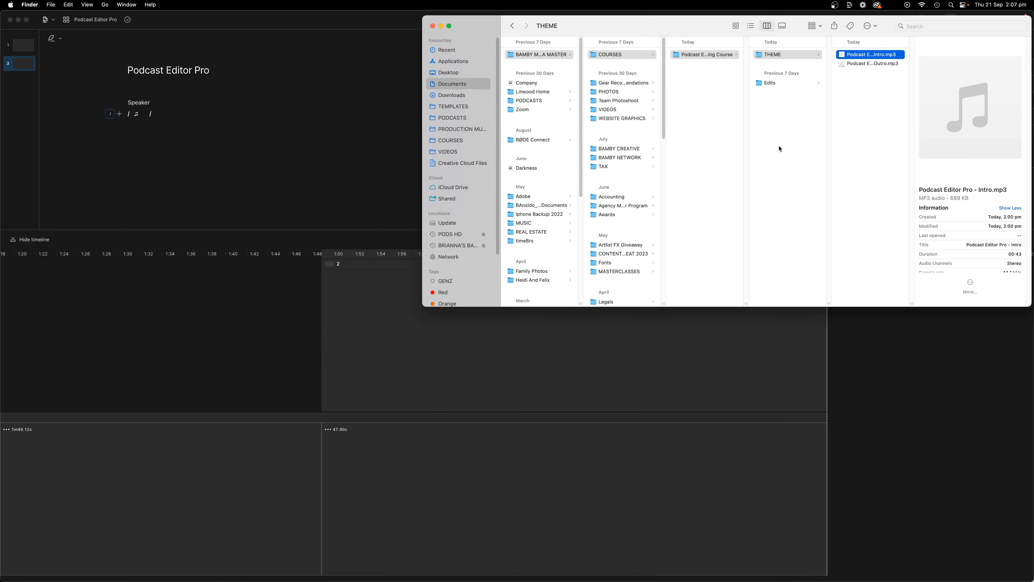
Show the THEME folder with the intro and outro MP3s in Finder
click(870, 64)
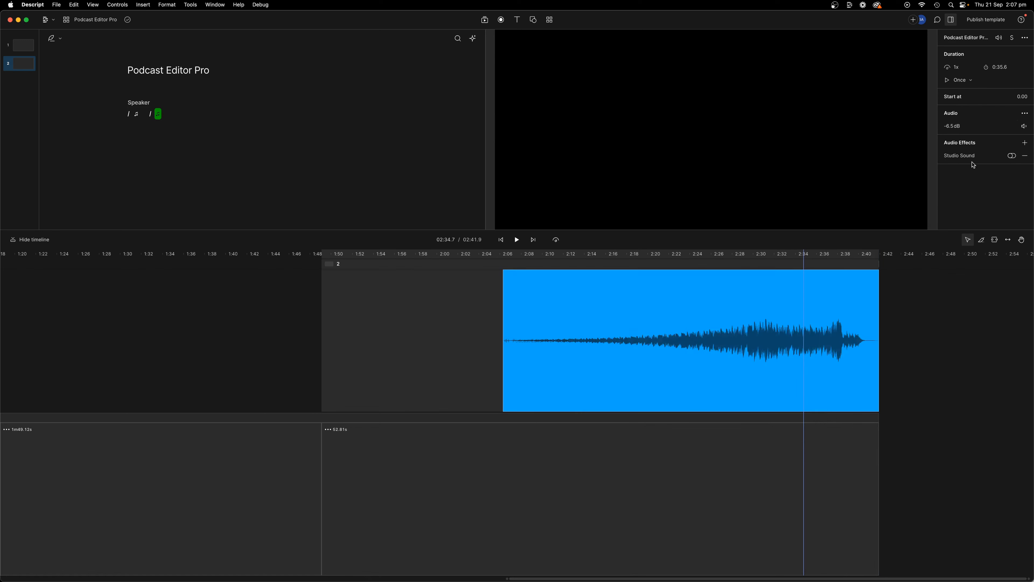
Set the second-scene outro clip's Audio volume to +0.0 dB (from -6.5 dB)
click(953, 126)
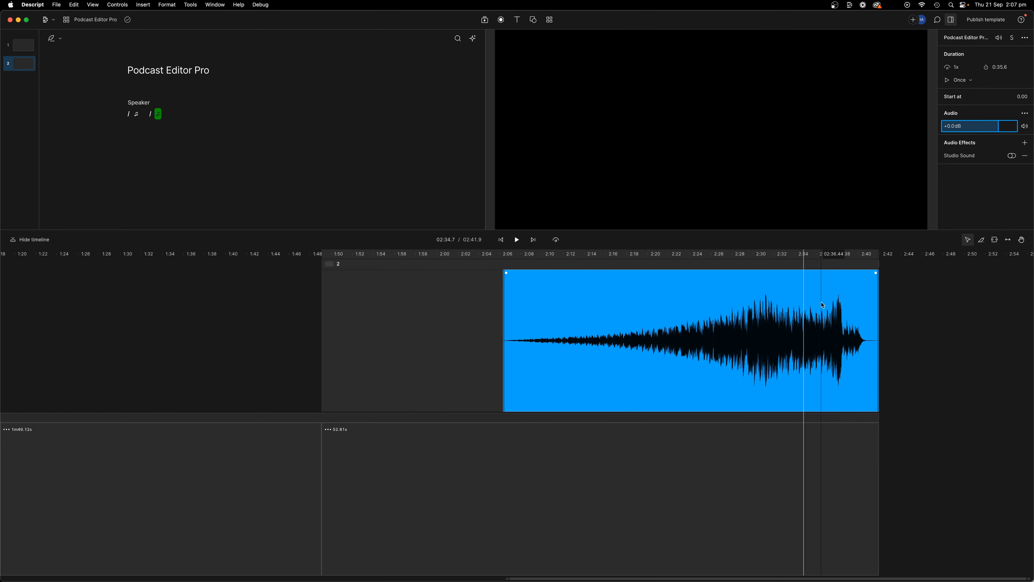
click(516, 239)
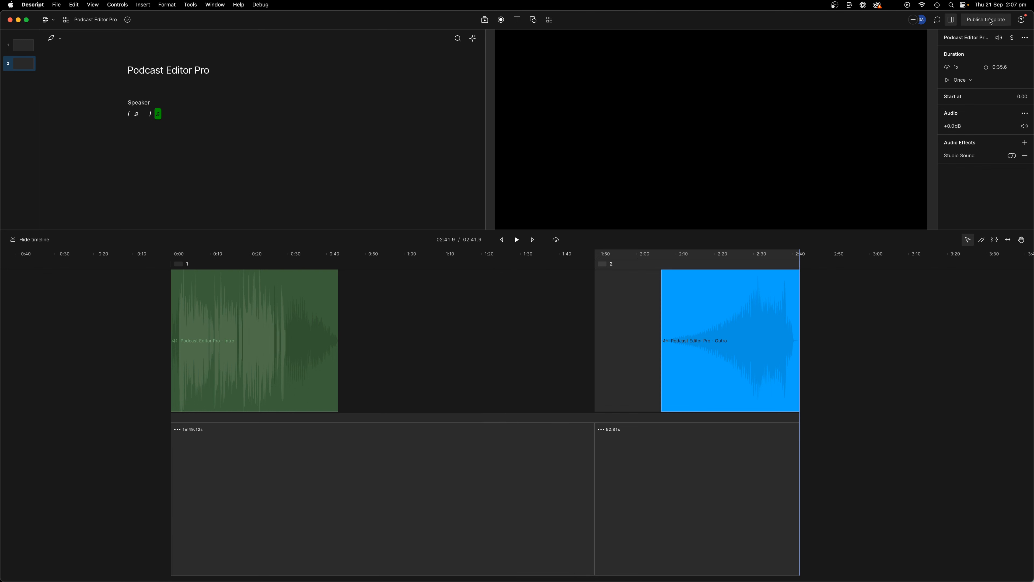
Start Publish template and rename the first scene to PEP - INTRO
click(985, 20)
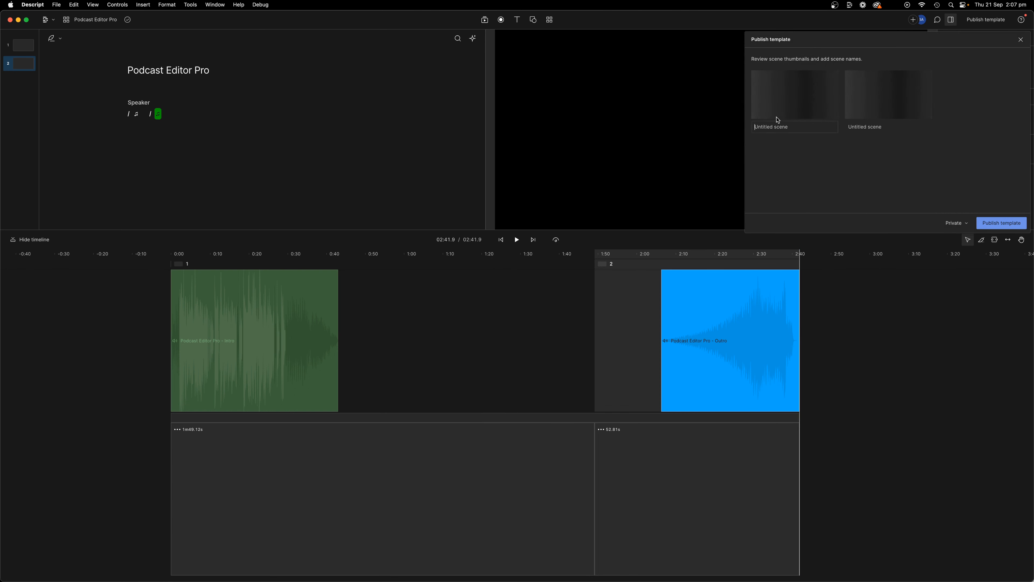
click(770, 126)
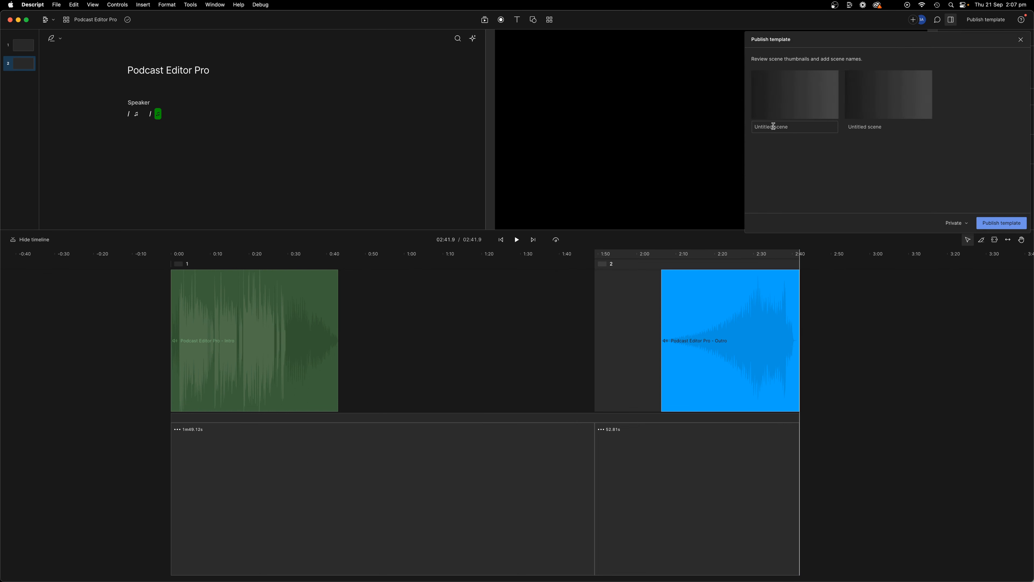
text(PEP - OUTRO)
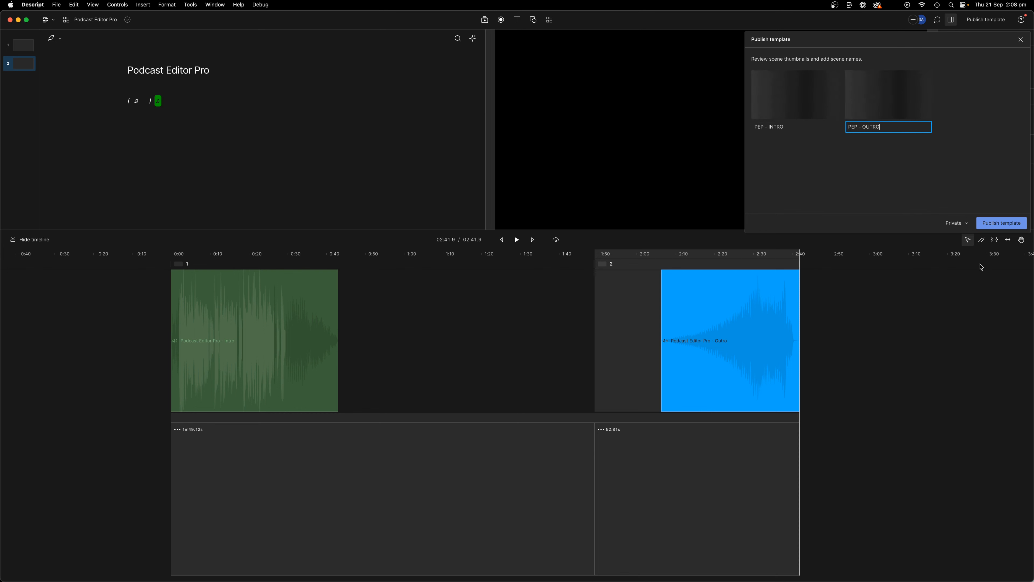
Publish the template with 'Share with drive' access and close the publishing panel
click(954, 223)
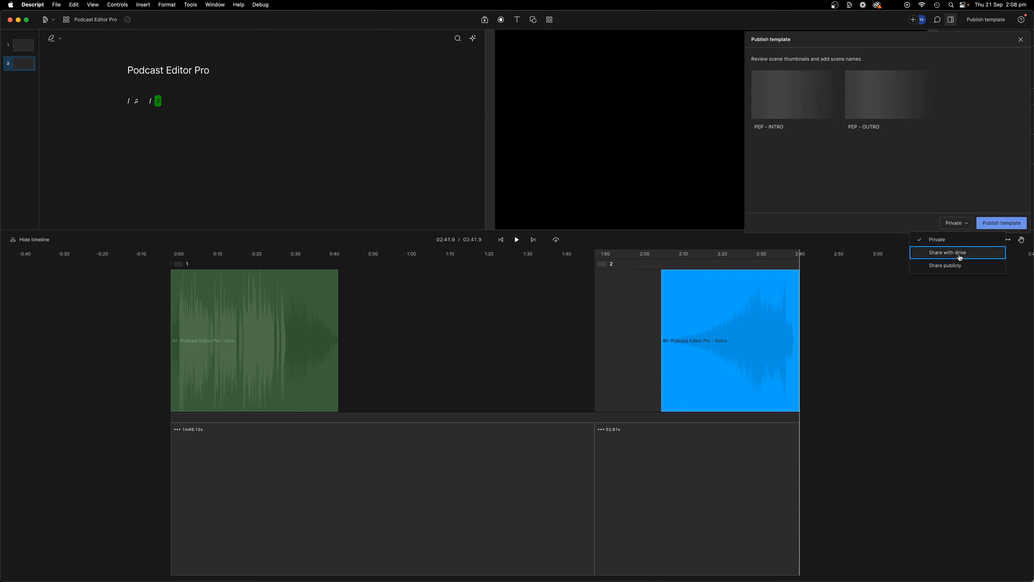
click(947, 252)
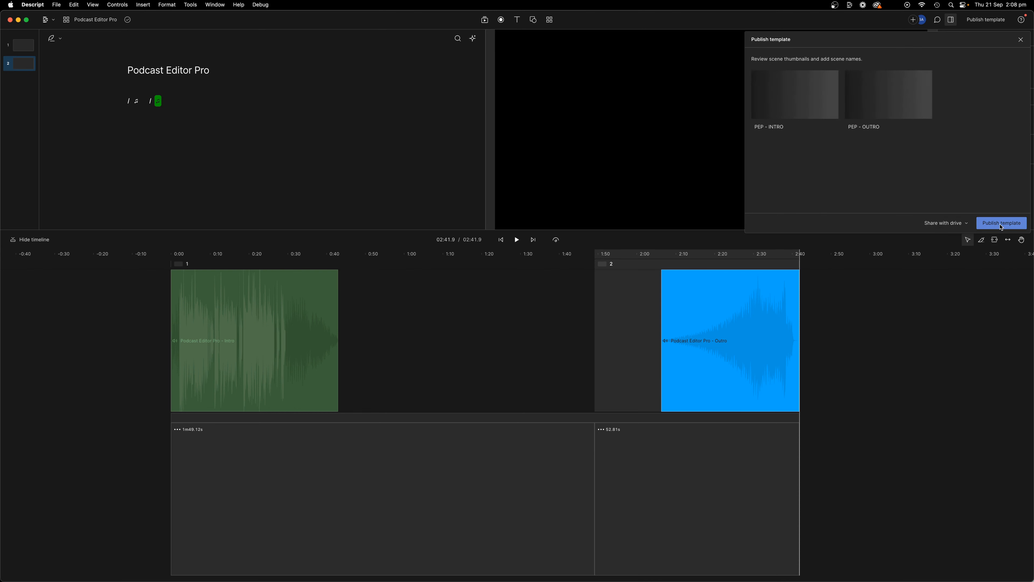
click(1001, 222)
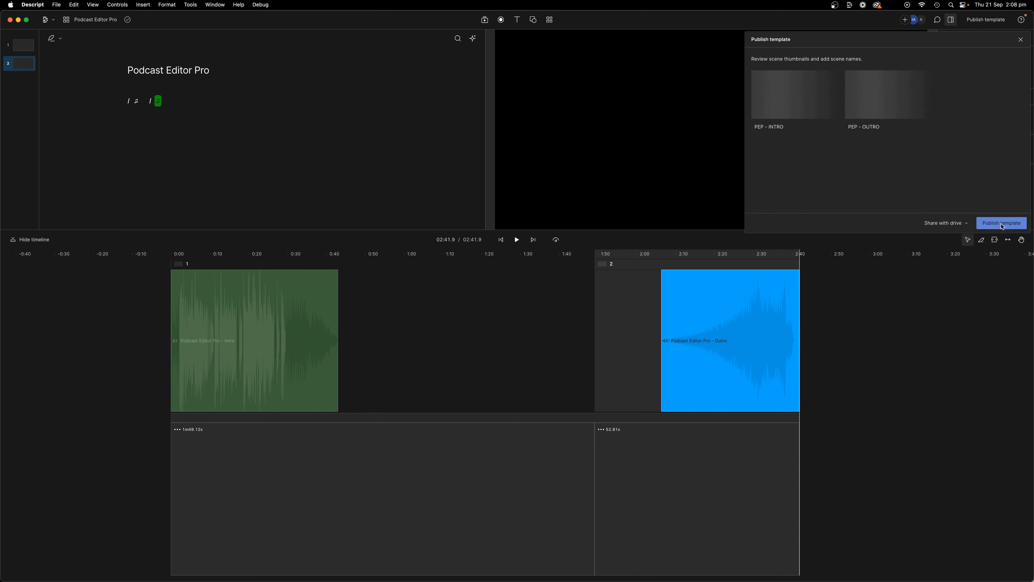
click(1001, 222)
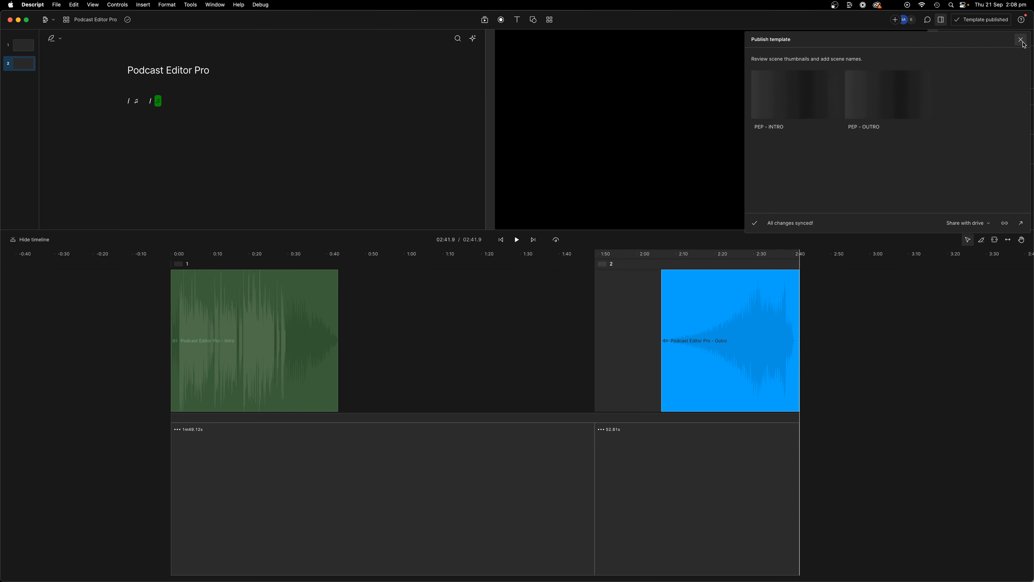
click(1021, 40)
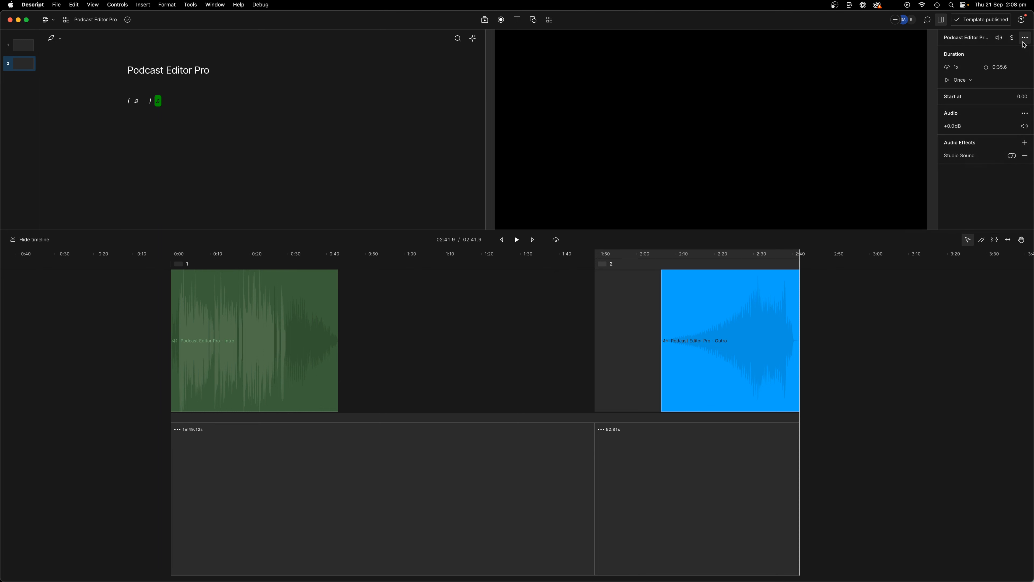